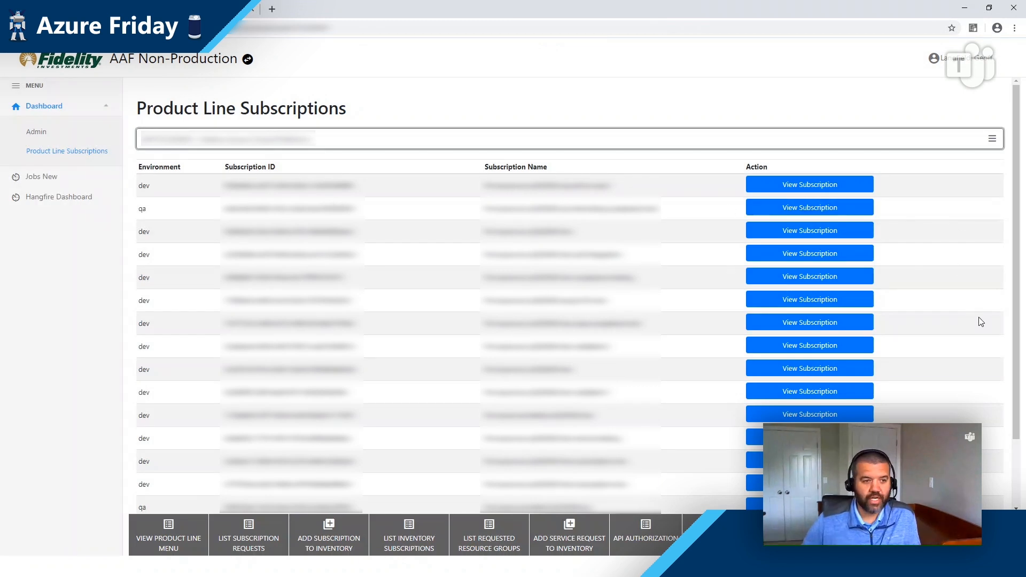
mouse_move(840, 395)
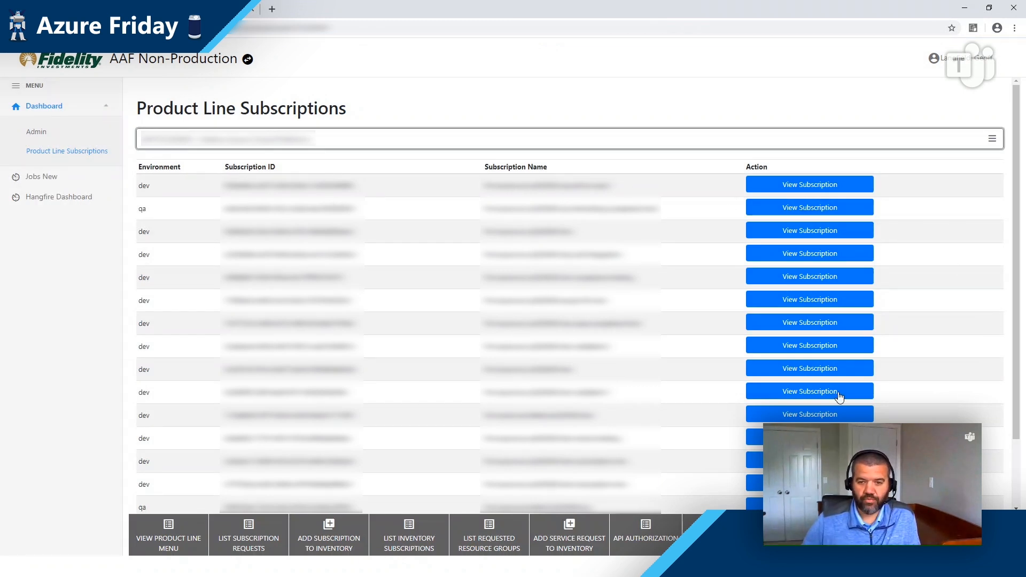
Step: View a dev subscription's details, then view its second resource group
left_click(810, 391)
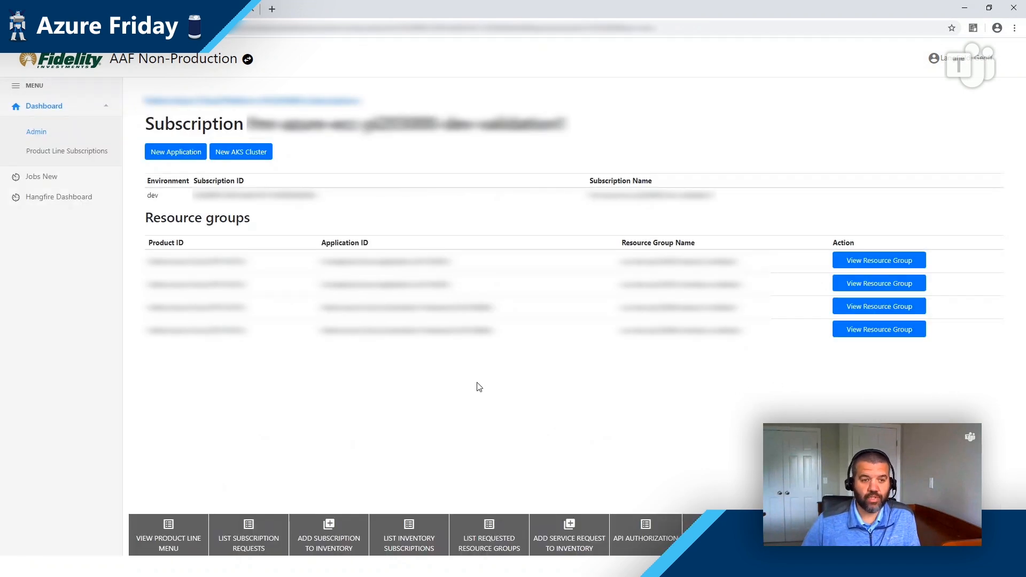
mouse_move(702, 414)
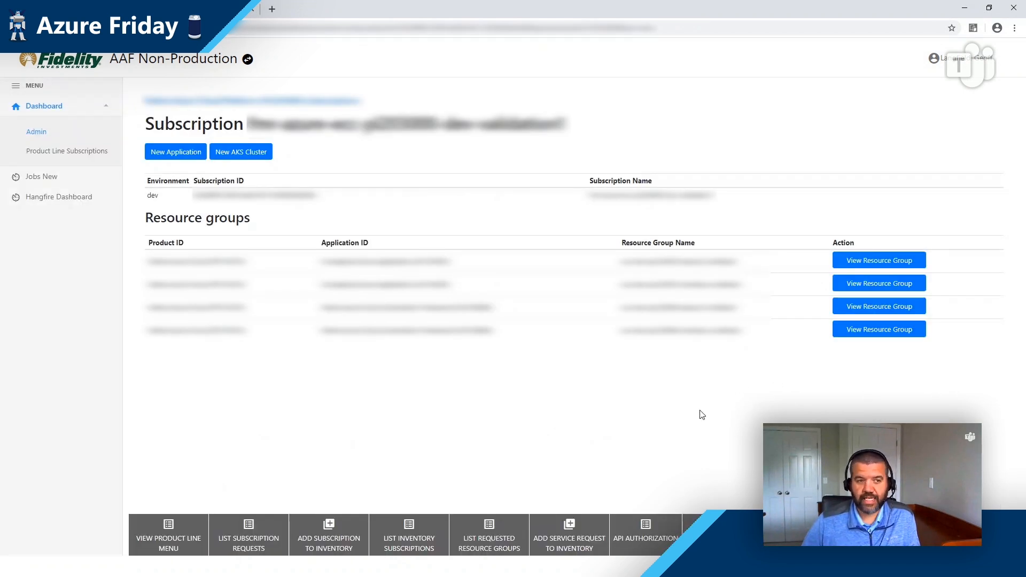
mouse_move(878, 282)
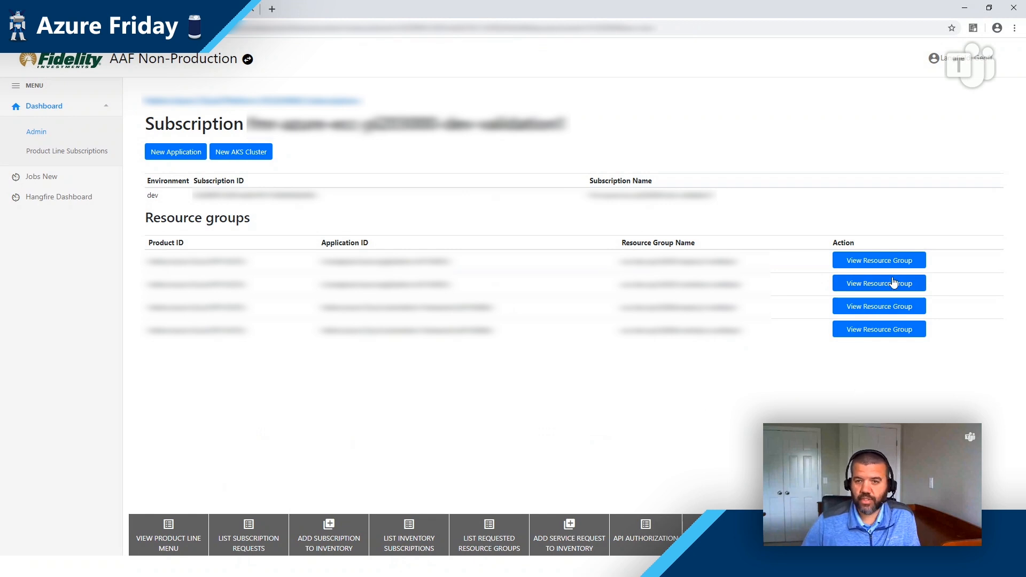
left_click(878, 283)
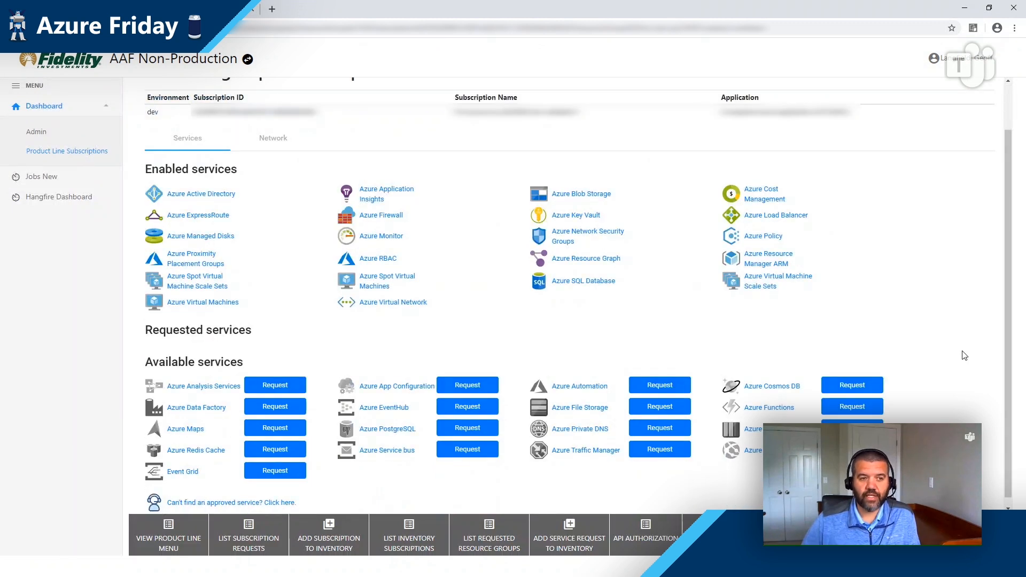
mouse_move(973, 345)
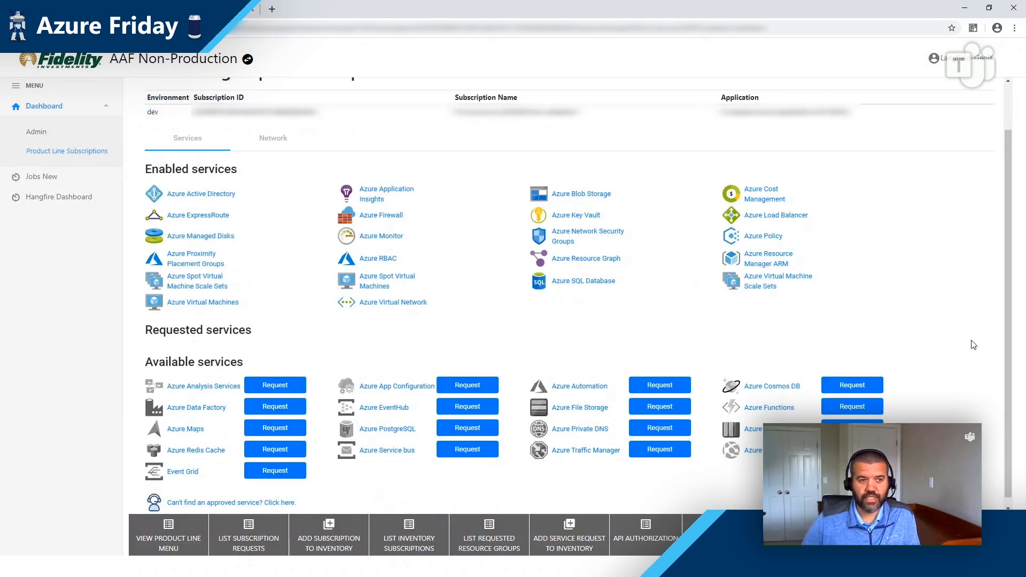
mouse_move(970, 317)
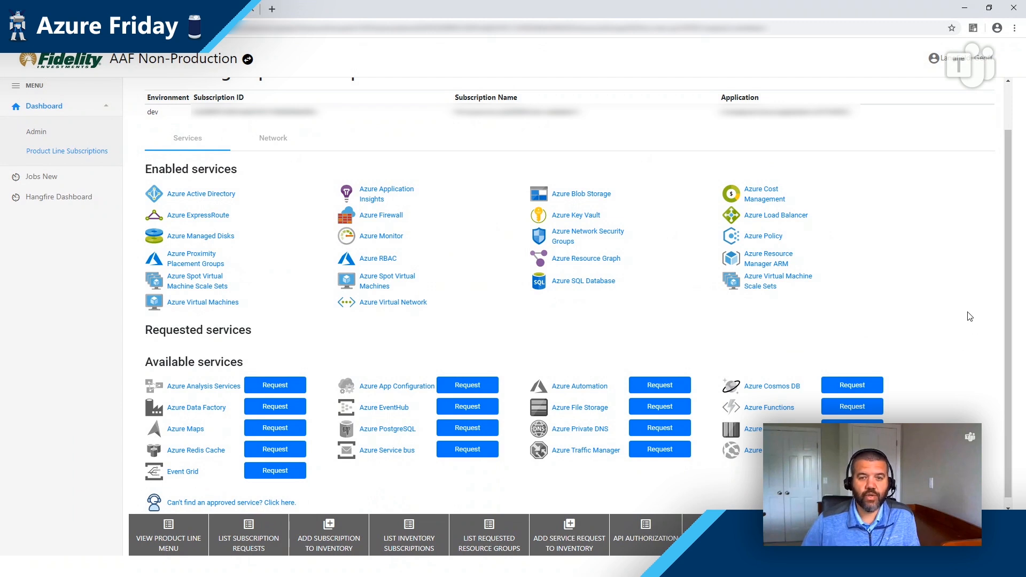
mouse_move(843, 313)
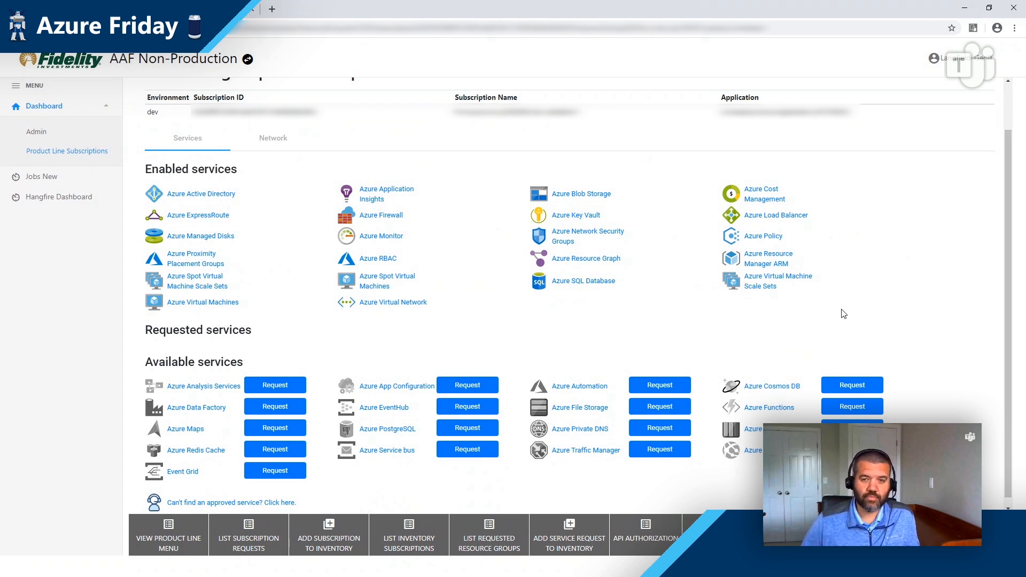
mouse_move(898, 314)
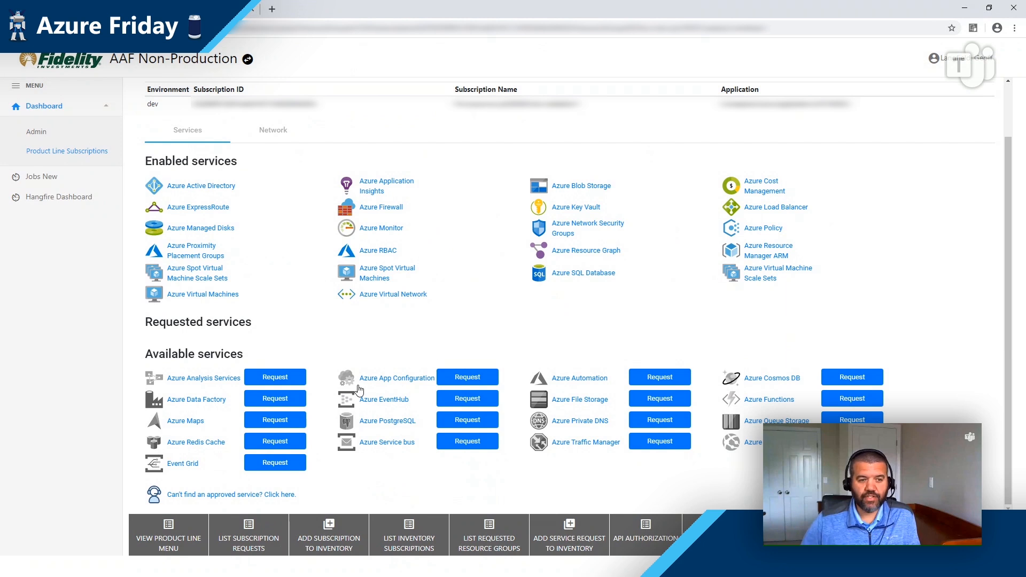
mouse_move(912, 379)
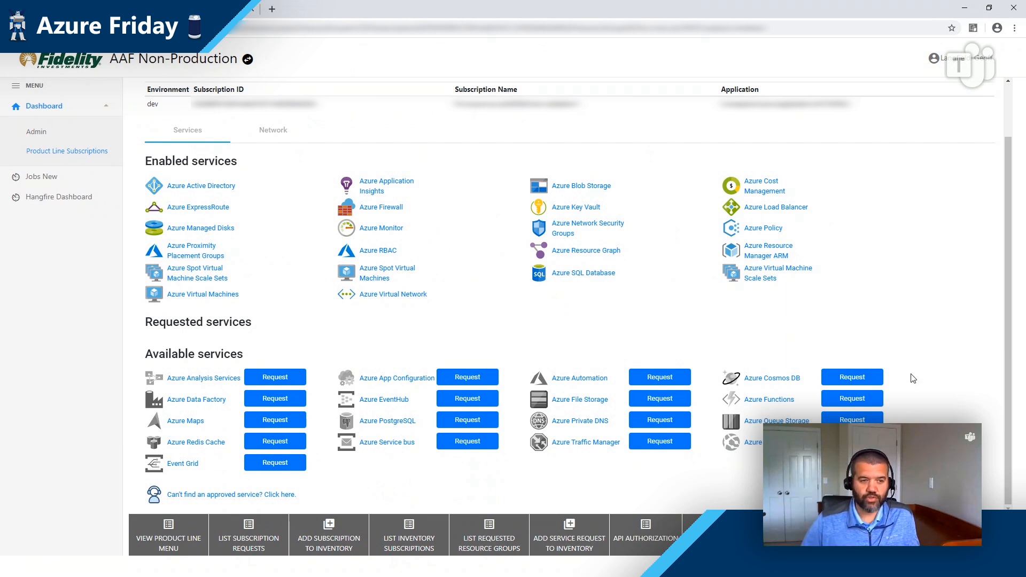
mouse_move(935, 401)
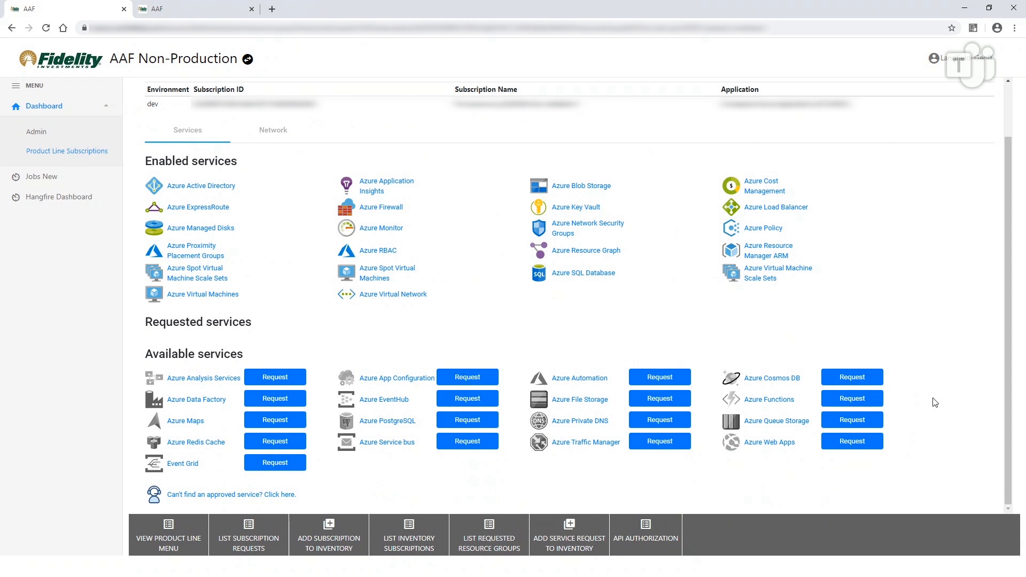
mouse_move(912, 407)
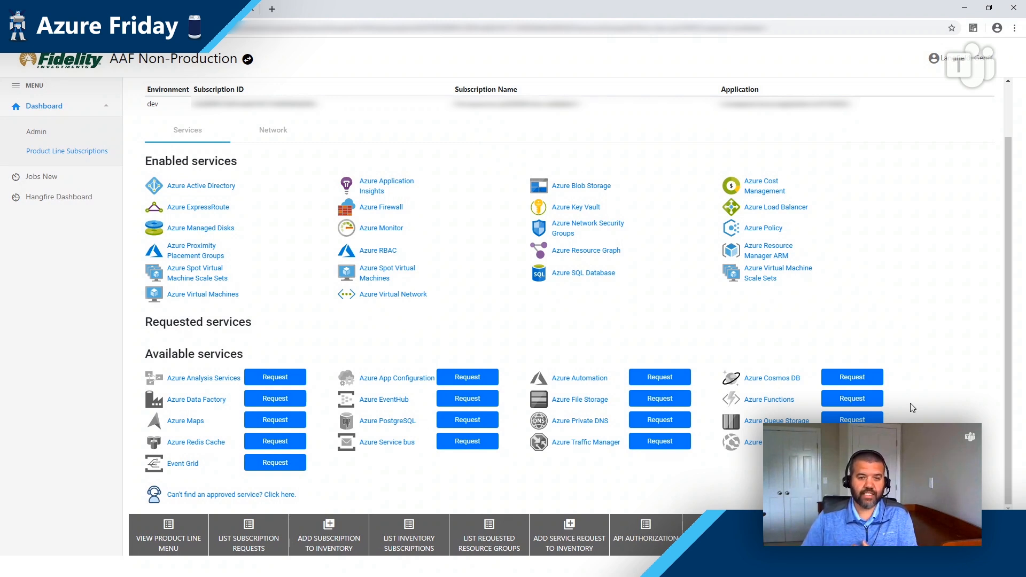
mouse_move(968, 348)
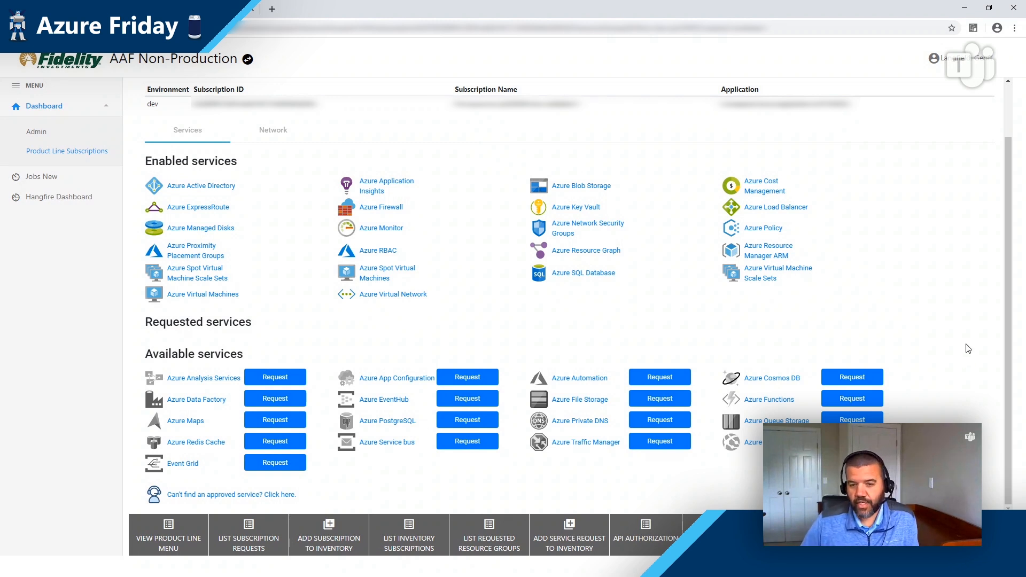
mouse_move(851, 405)
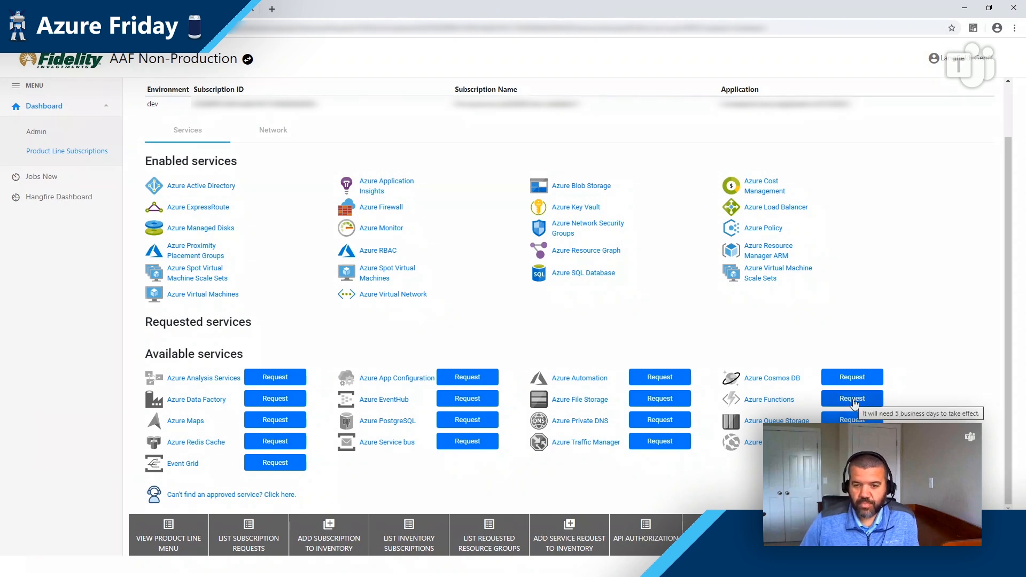
Step: Request Azure Functions for the group in eastus2 on Windows with the Premium plan
left_click(852, 399)
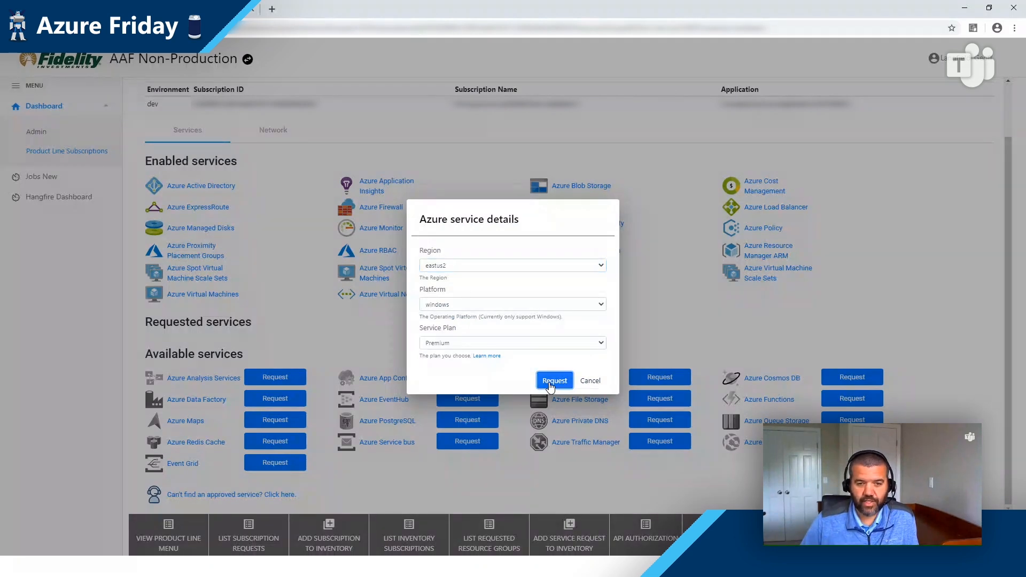
left_click(554, 381)
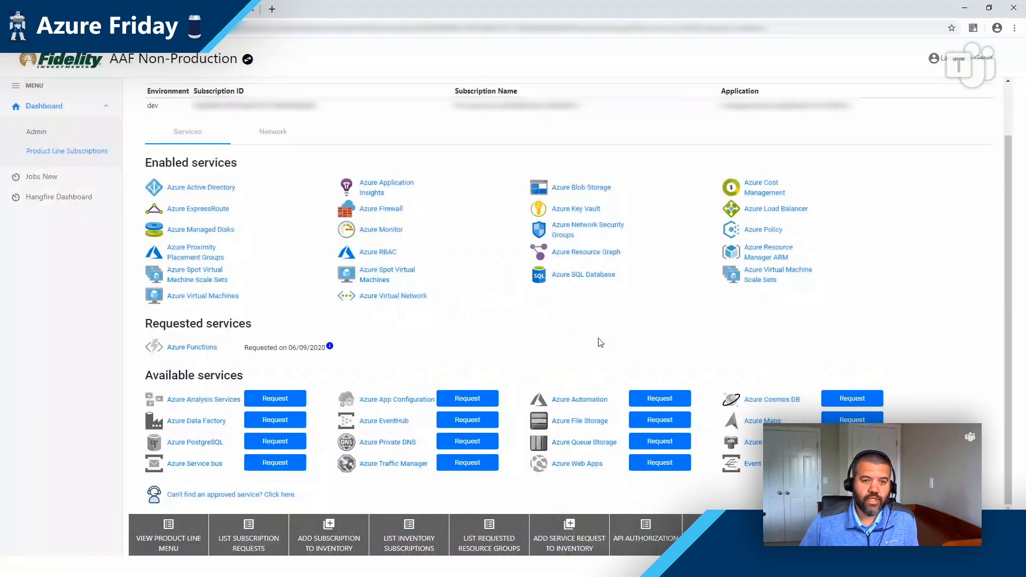
mouse_move(351, 333)
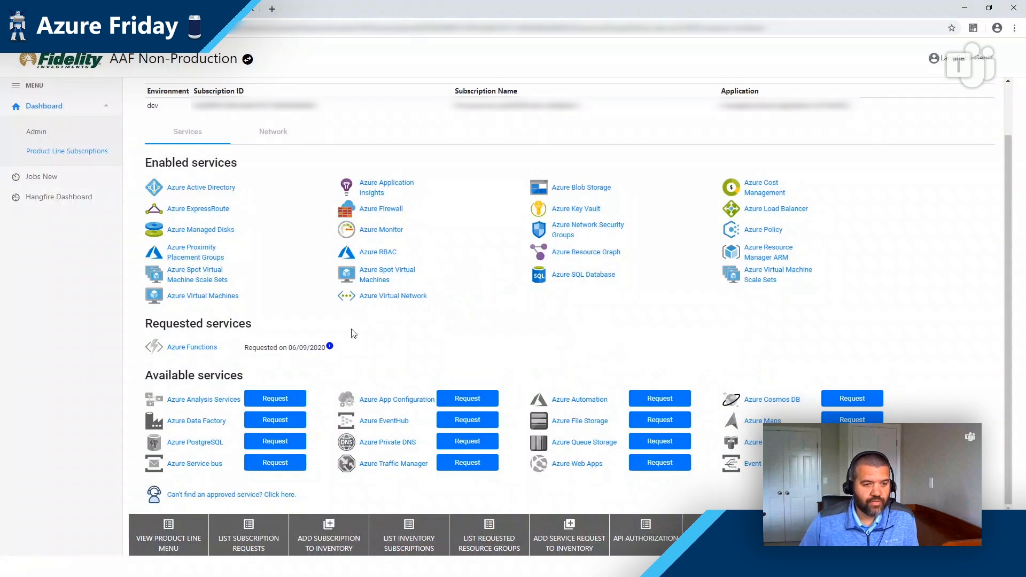
mouse_move(369, 352)
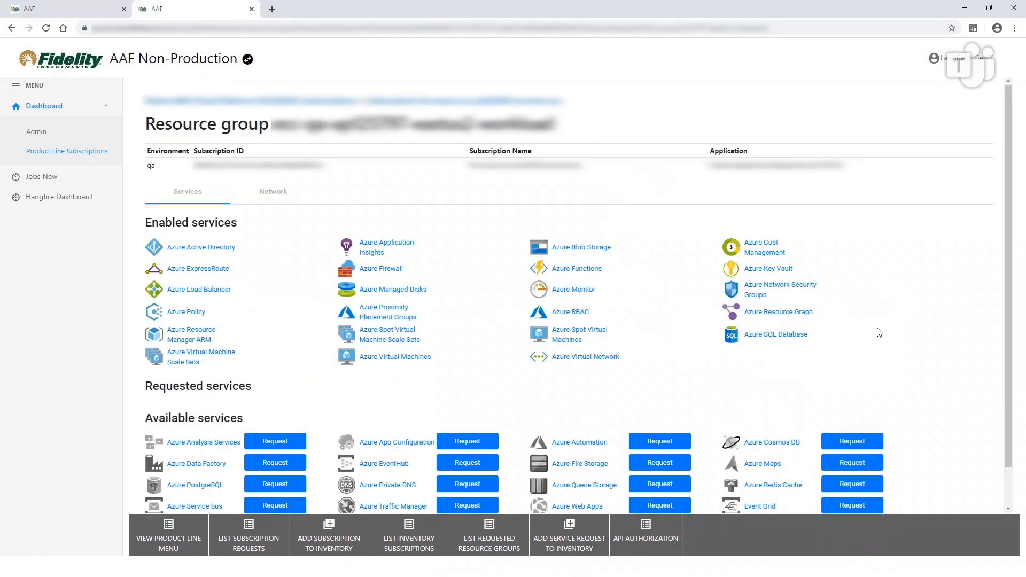
mouse_move(772, 312)
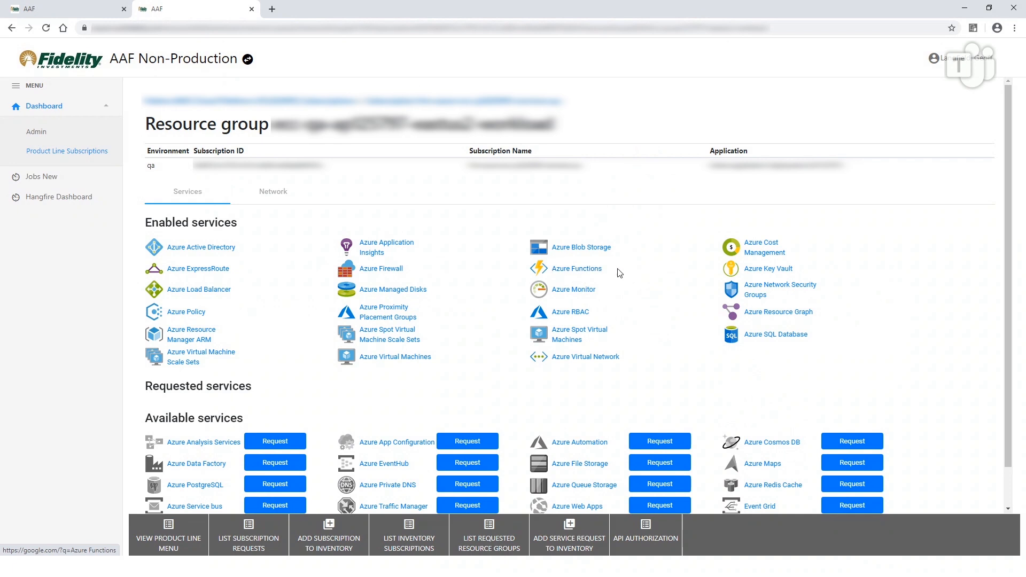
mouse_move(825, 287)
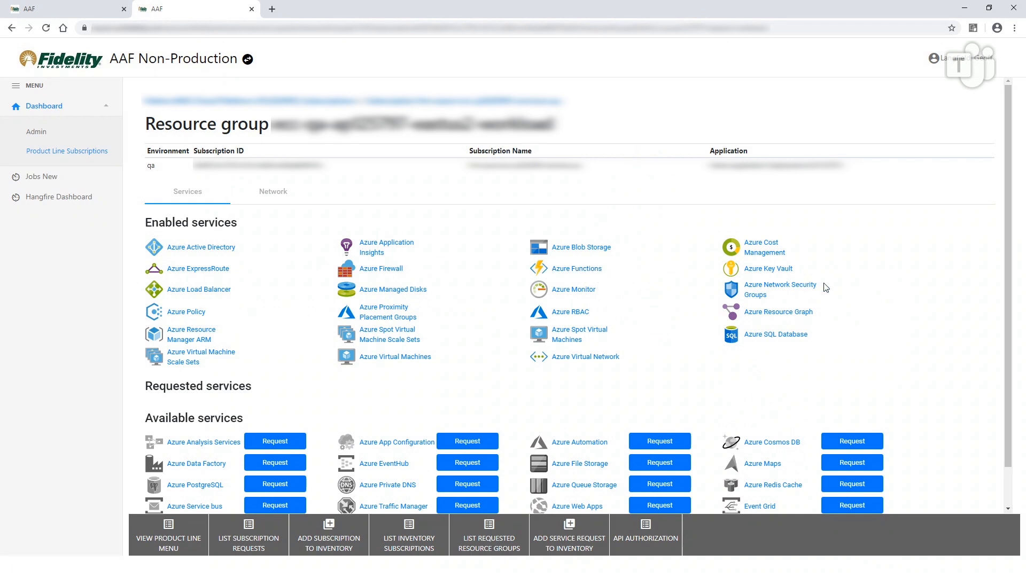
mouse_move(867, 292)
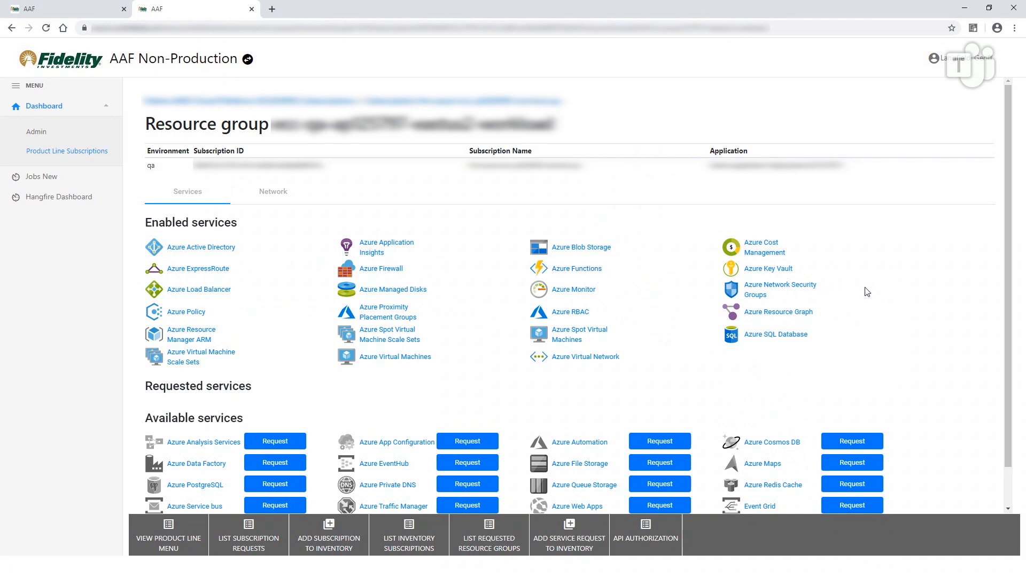